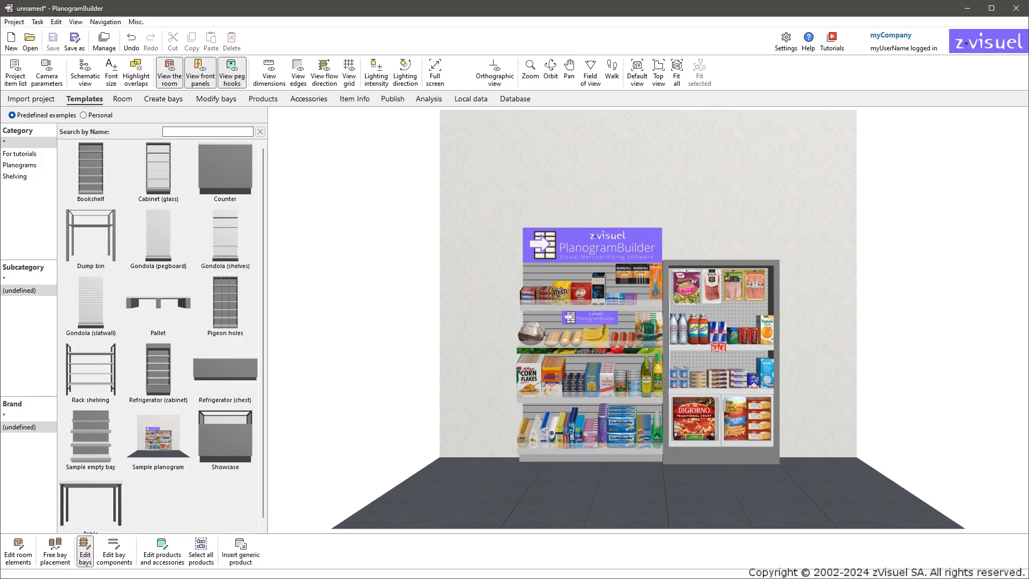
- Show the project item list with positions, shelves, references and names beside the room
{"action": "left_click", "coordinate": [354, 98]}
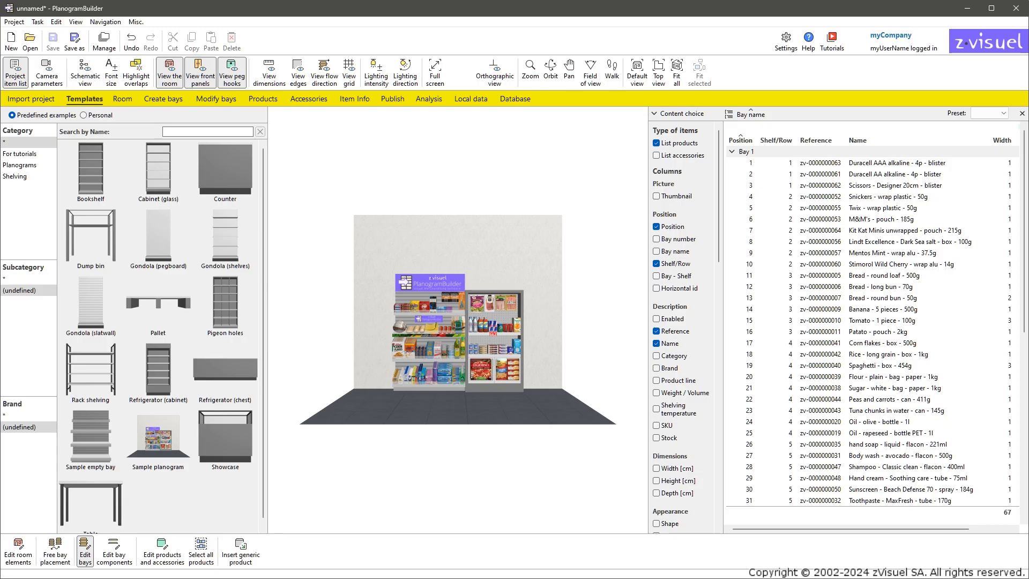
- Switch to the Import project task showing its log with reference marked mandatory
{"action": "left_click", "coordinate": [30, 98]}
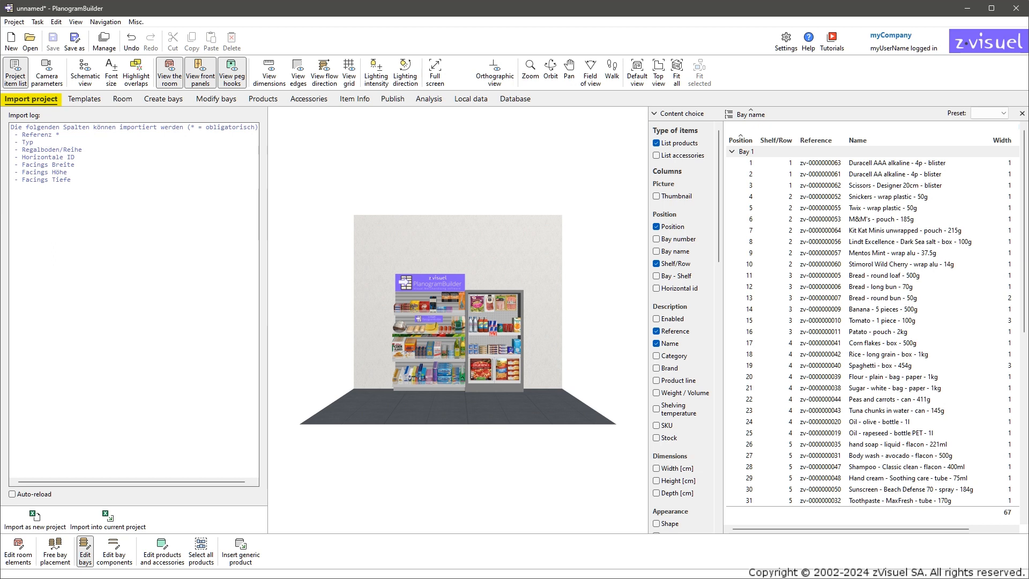
- Try a bookshelf template, look at personal templates, then show the Room task with its elements and materials
{"action": "left_click", "coordinate": [85, 99]}
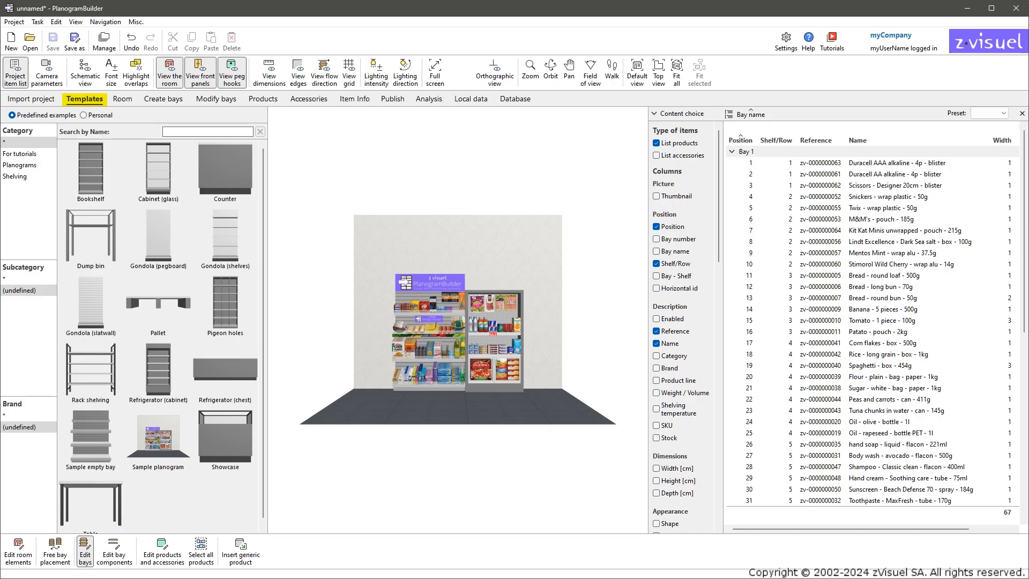
{"action": "left_click", "coordinate": [11, 114]}
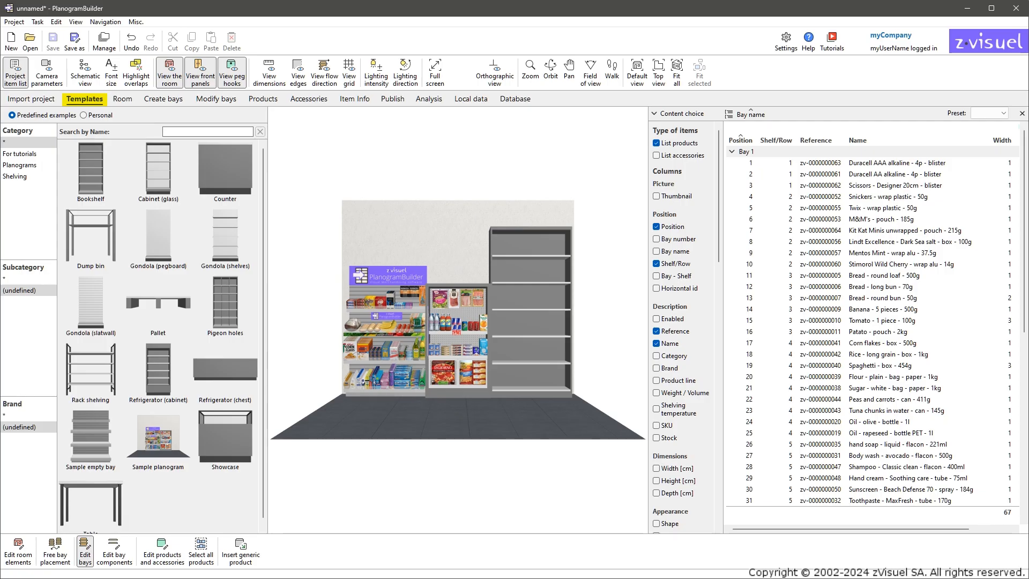
{"action": "left_click", "coordinate": [85, 115]}
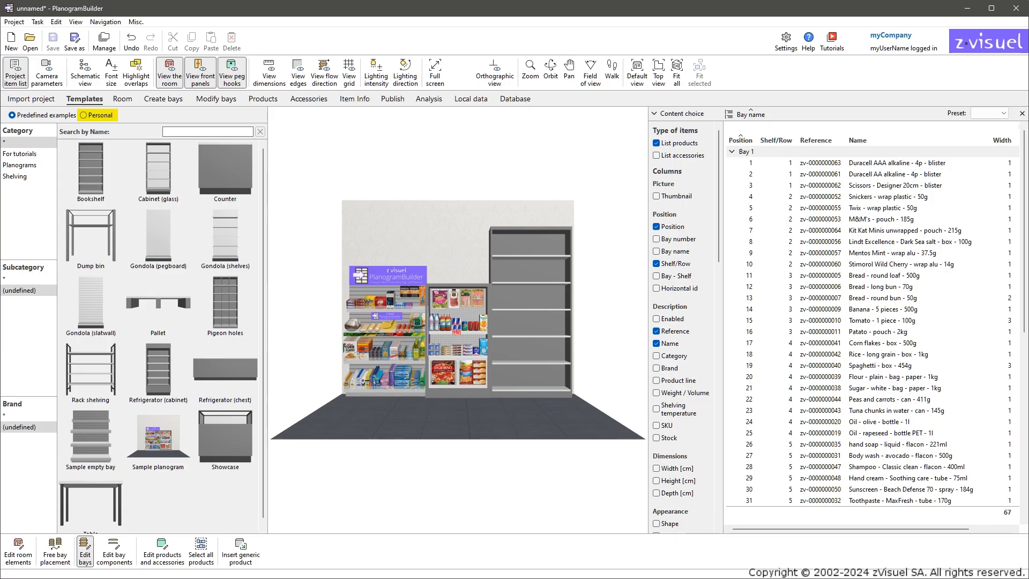
{"action": "left_click", "coordinate": [122, 98]}
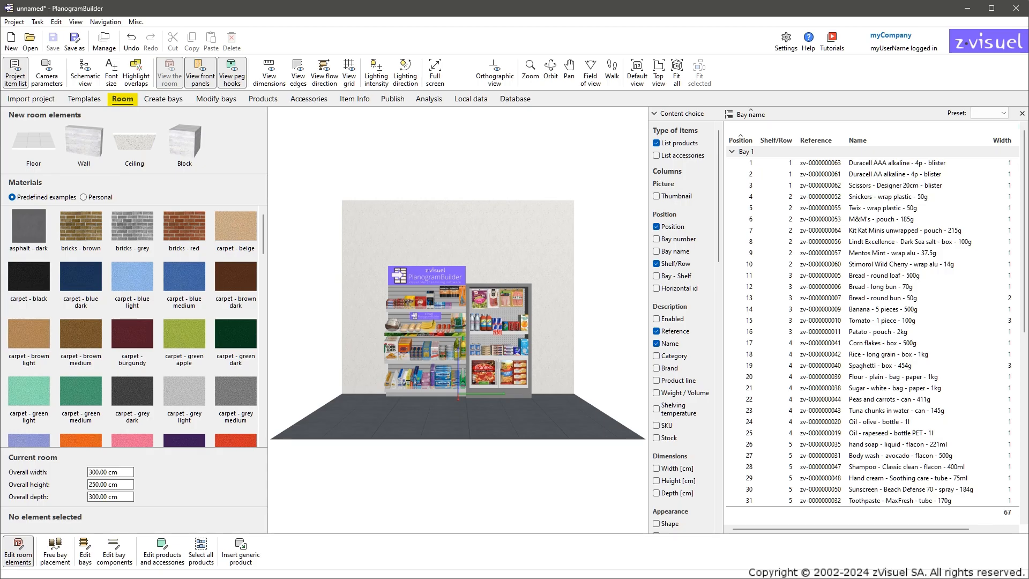
- Review Create bays and Modify bays settings, ending on the product catalogue with categories and brands
{"action": "left_click", "coordinate": [163, 98]}
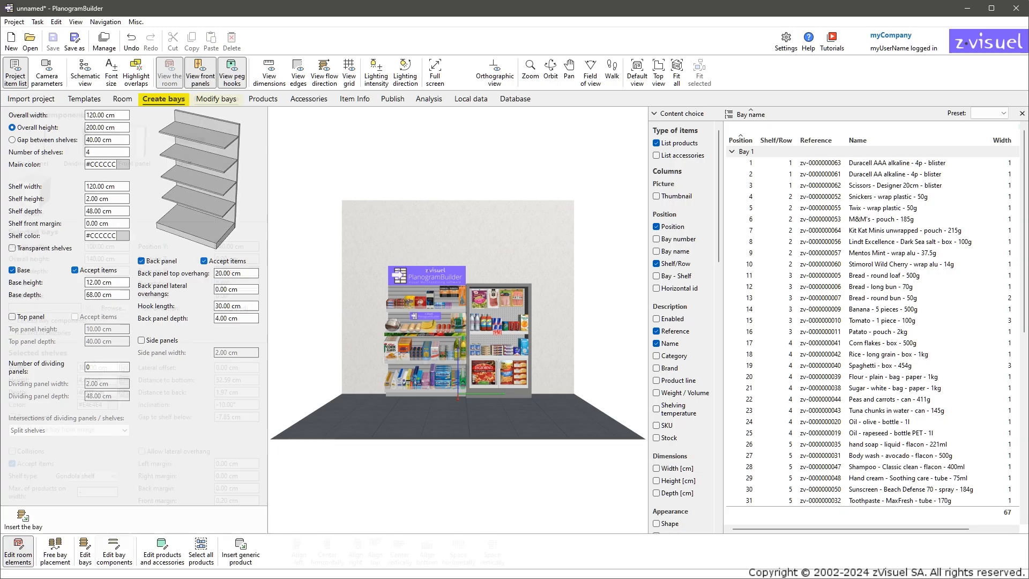
{"action": "left_click", "coordinate": [217, 99]}
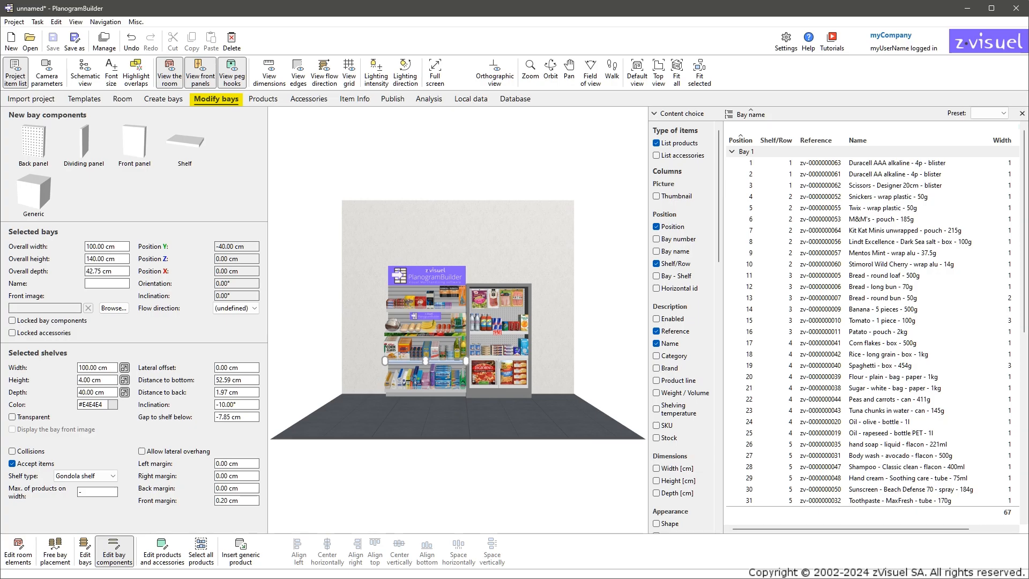
{"action": "left_click", "coordinate": [264, 98]}
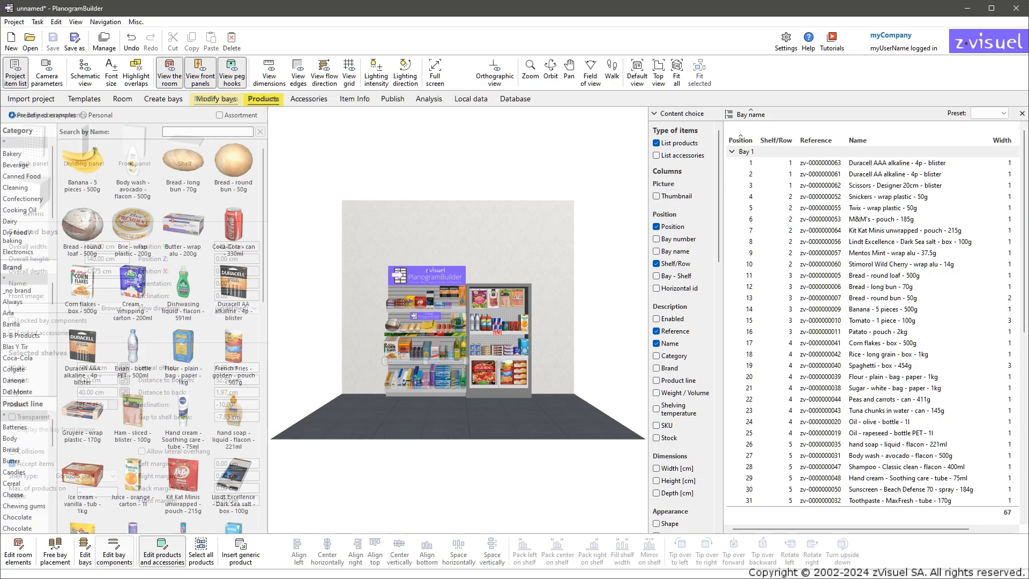
- Tour the product and accessories catalogues, the banana's item info, and the publishing options
{"action": "left_click", "coordinate": [263, 99]}
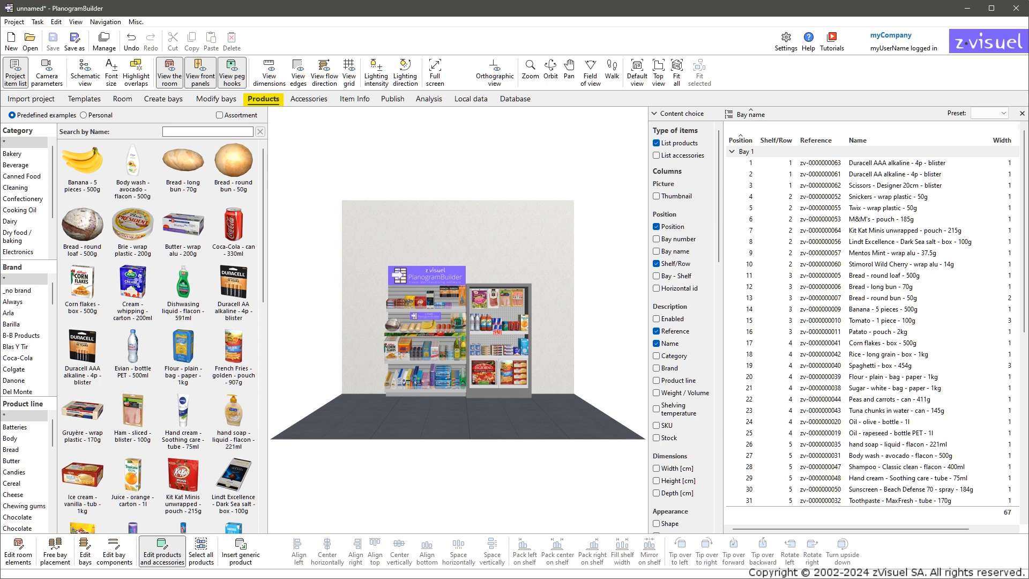
{"action": "left_click", "coordinate": [309, 99]}
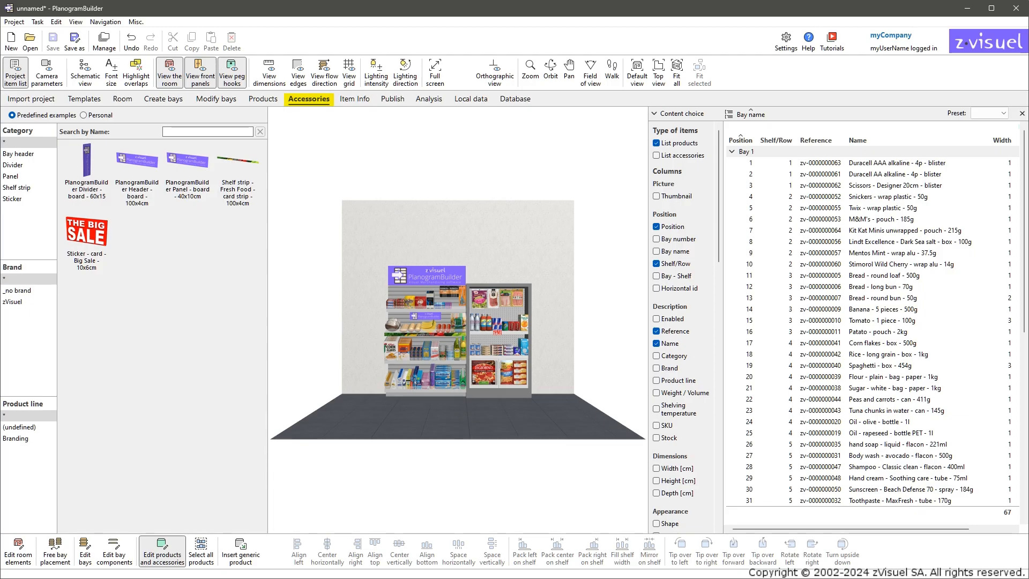
{"action": "left_click", "coordinate": [354, 99]}
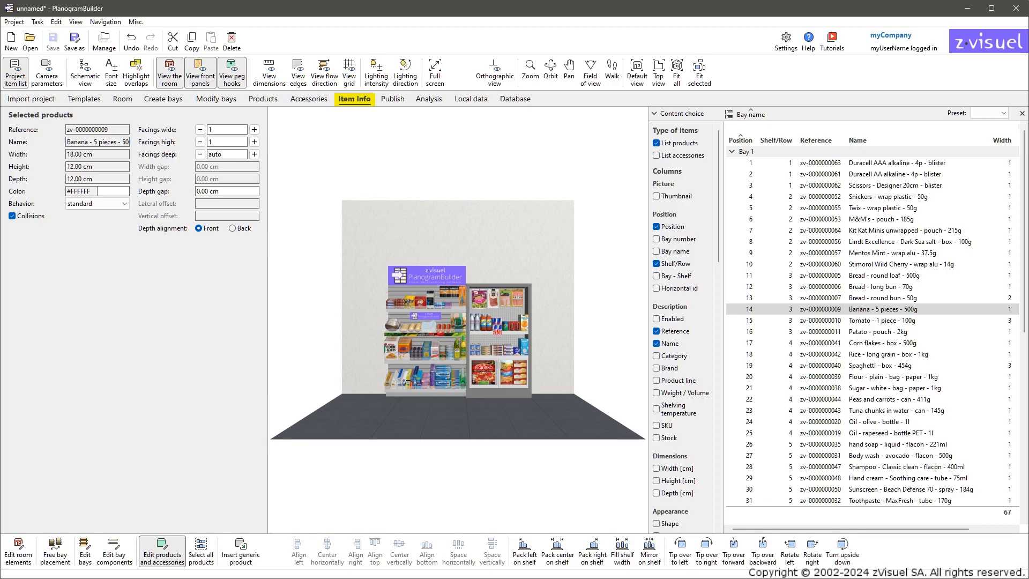
{"action": "left_click", "coordinate": [393, 99]}
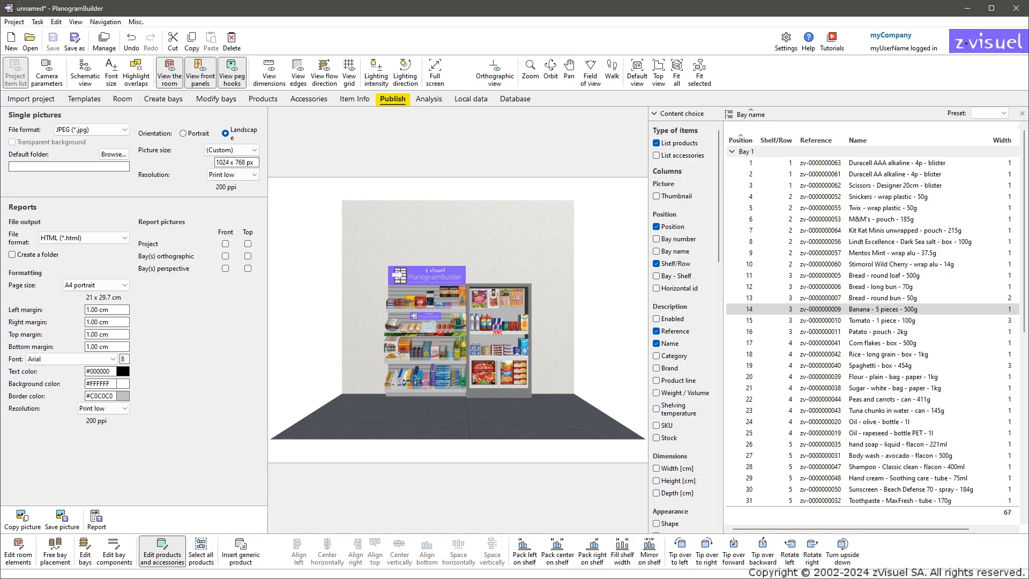
- Review analysis settings and local price/sales files, ending on the item database showing the Coca-Cola can
{"action": "left_click", "coordinate": [429, 99]}
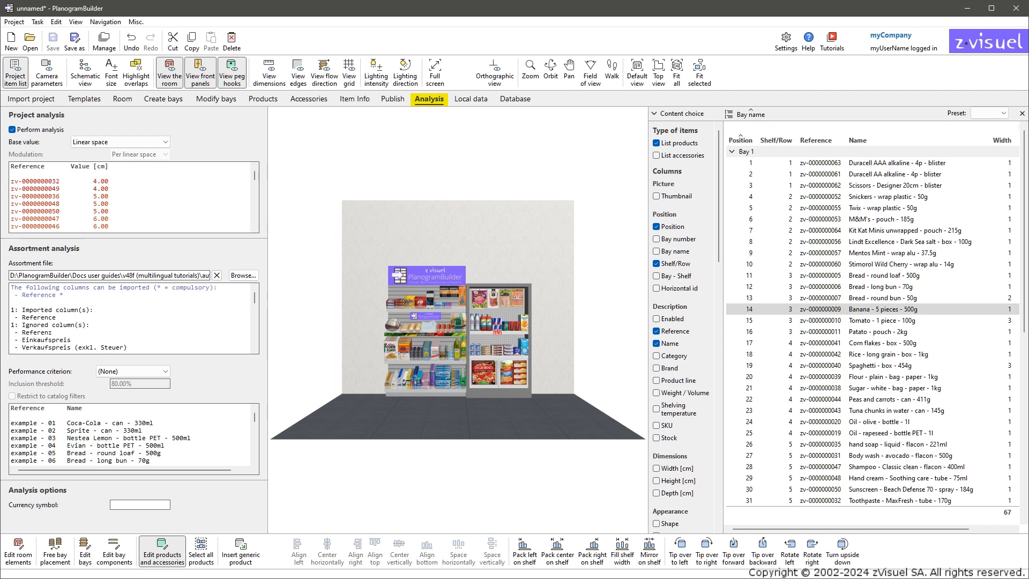
{"action": "left_click", "coordinate": [472, 99]}
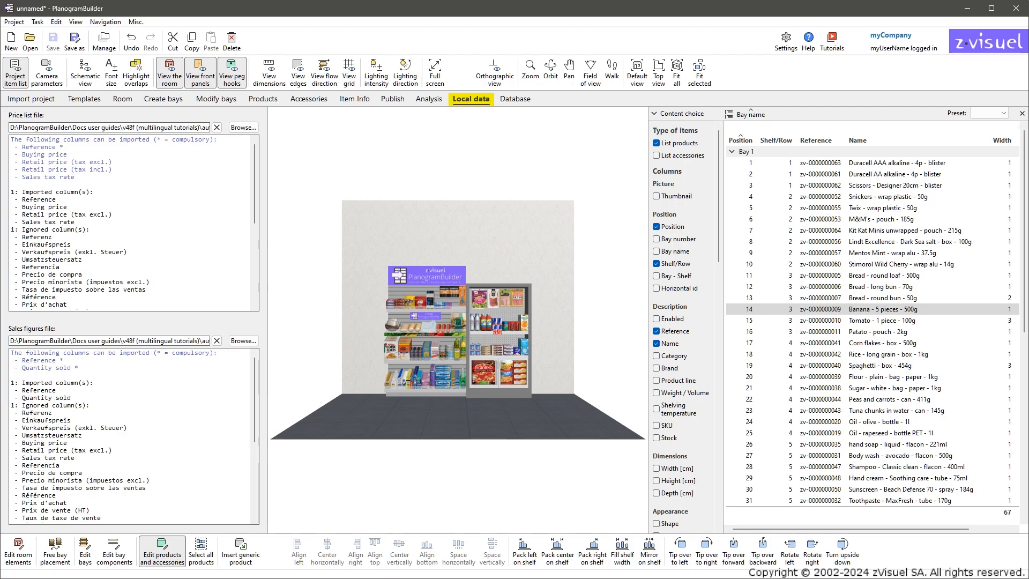
{"action": "left_click", "coordinate": [514, 98]}
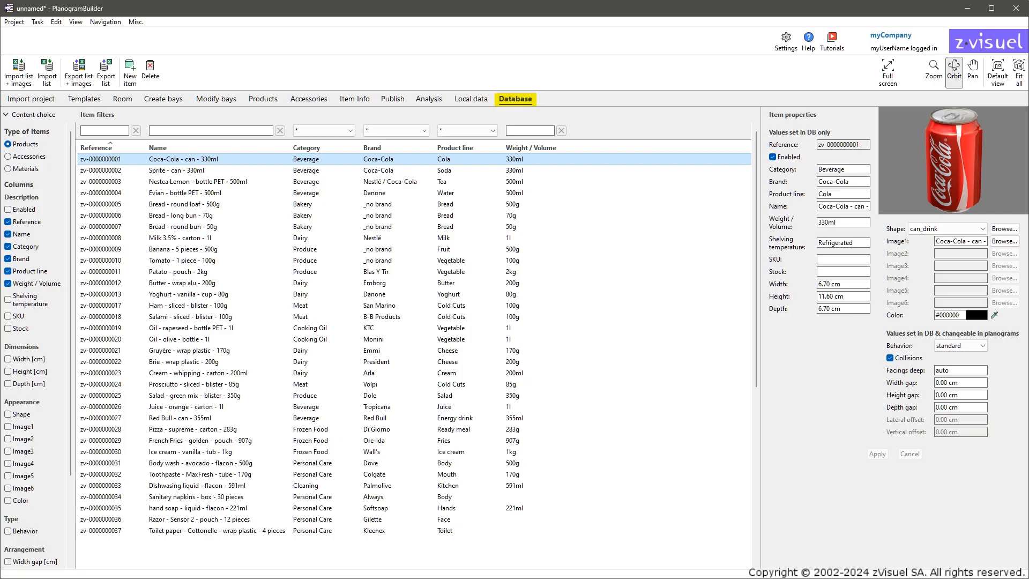
- Return from the database to the product catalogue beside the 3D room
{"action": "left_click", "coordinate": [263, 99]}
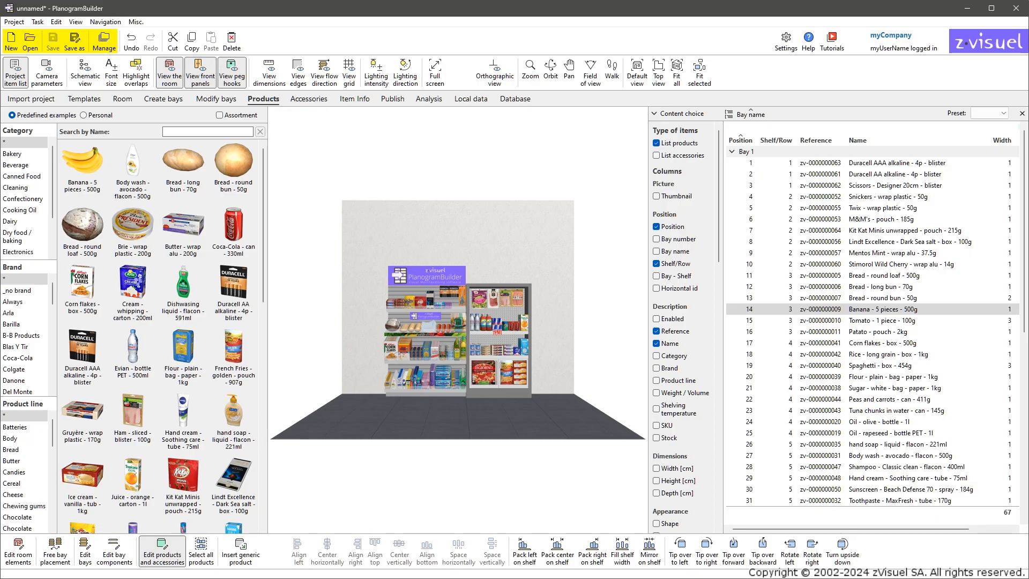
{"action": "left_click", "coordinate": [102, 42]}
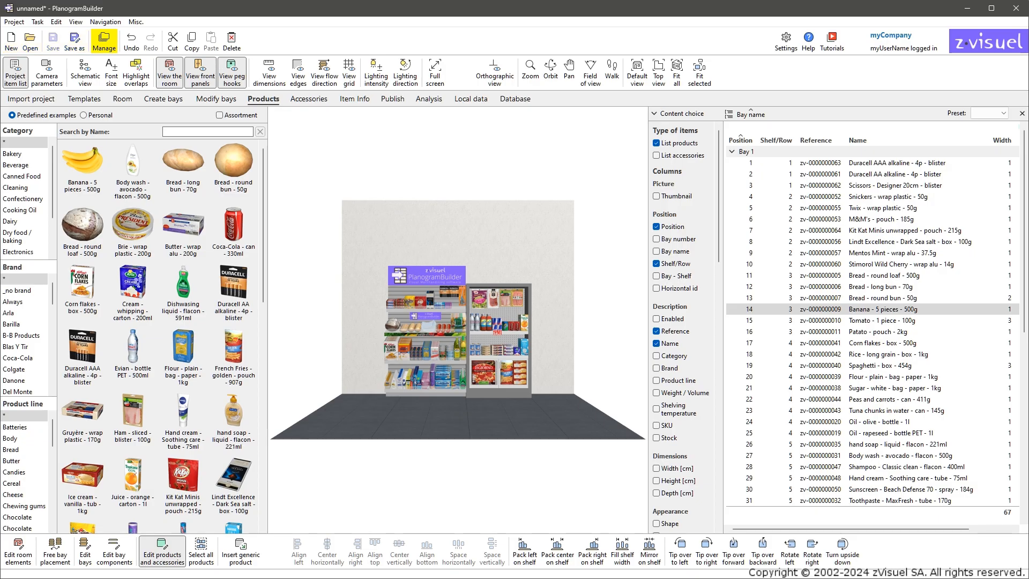
{"action": "left_click", "coordinate": [104, 43]}
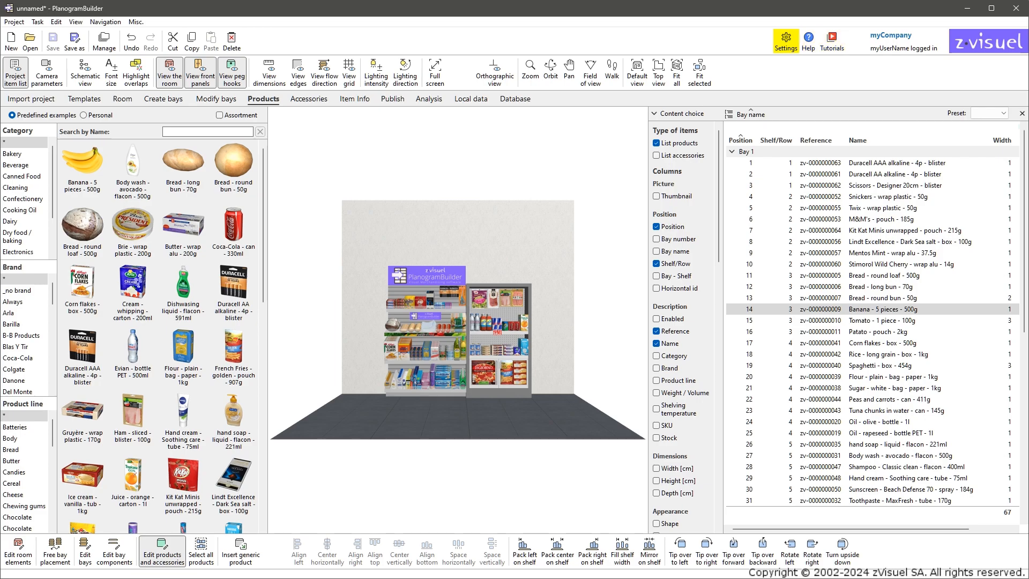
{"action": "left_click", "coordinate": [786, 38]}
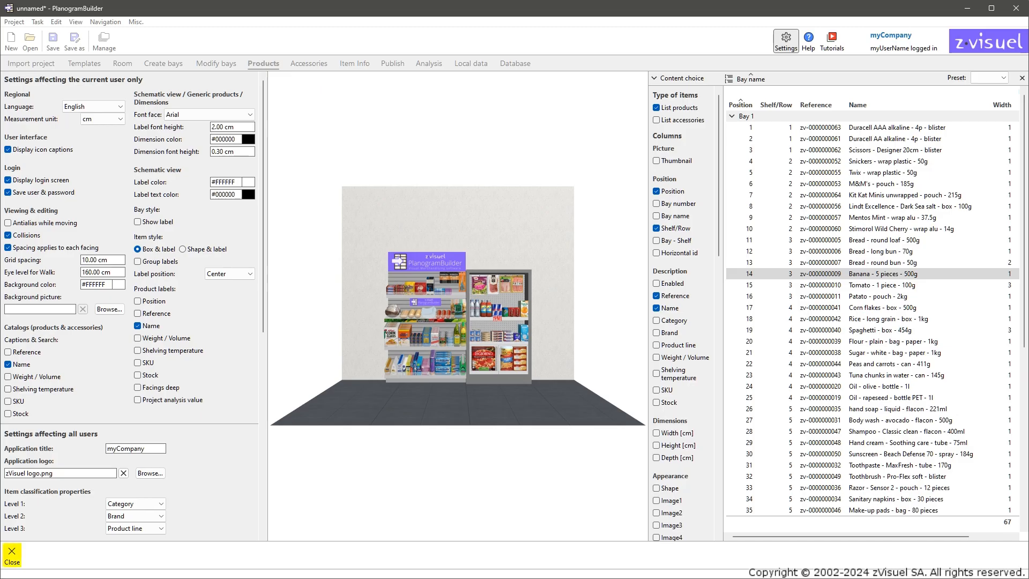
{"action": "left_click", "coordinate": [9, 555]}
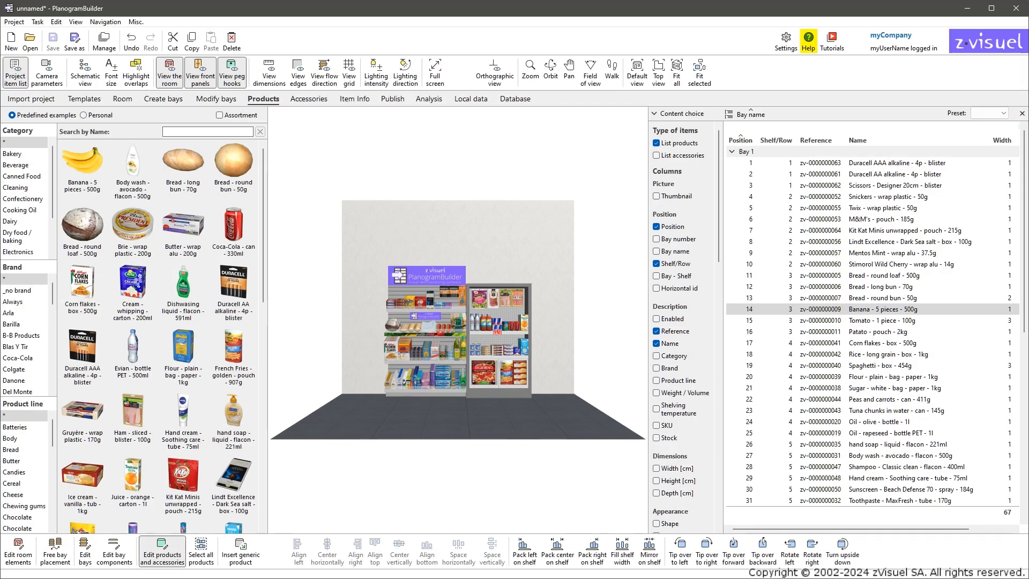
{"action": "left_click", "coordinate": [809, 38]}
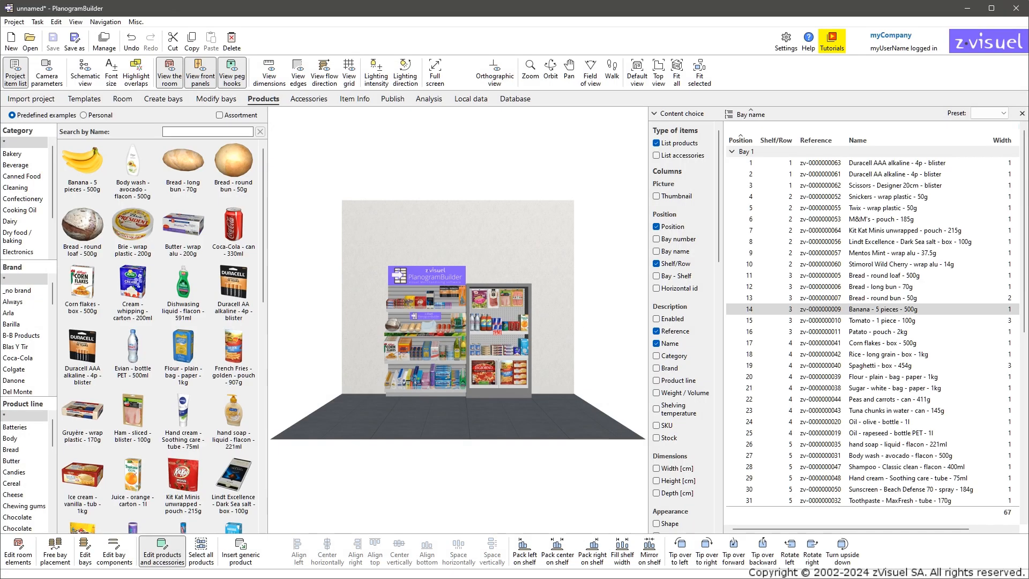
{"action": "left_click", "coordinate": [831, 39]}
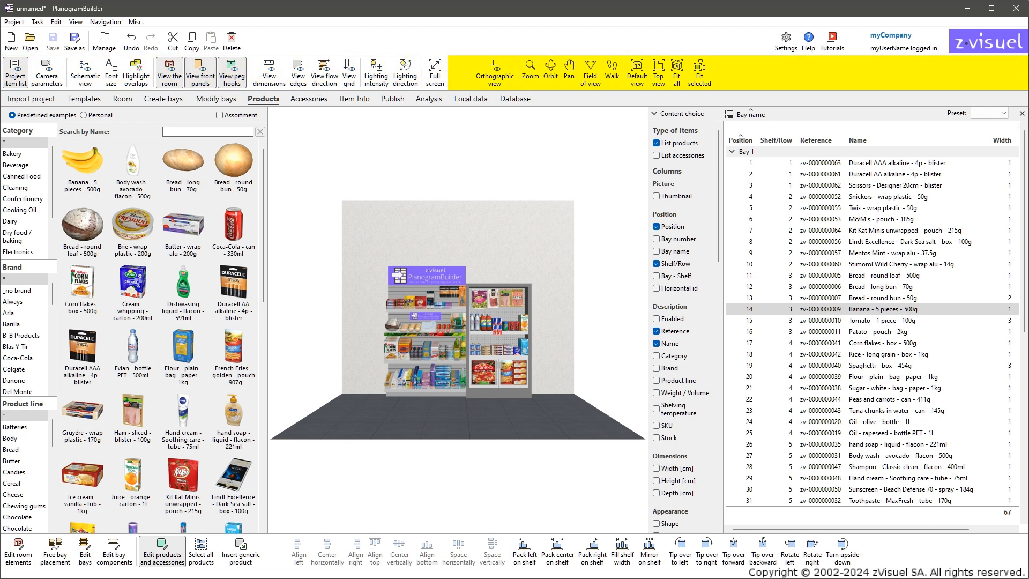
- Review the camera position parameters, then disable Display icon captions in Settings
{"action": "left_click", "coordinate": [42, 71]}
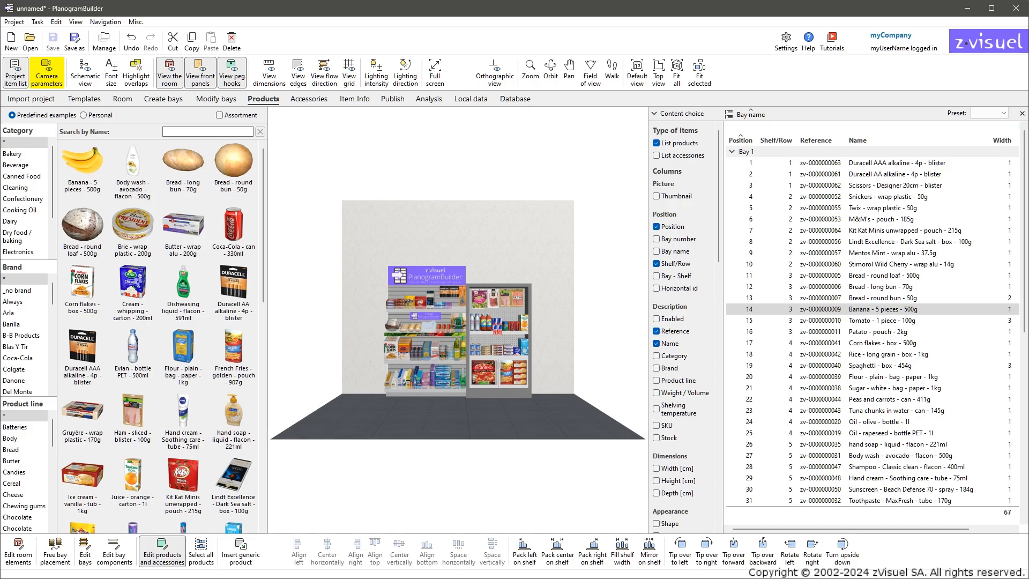
{"action": "left_click", "coordinate": [47, 71]}
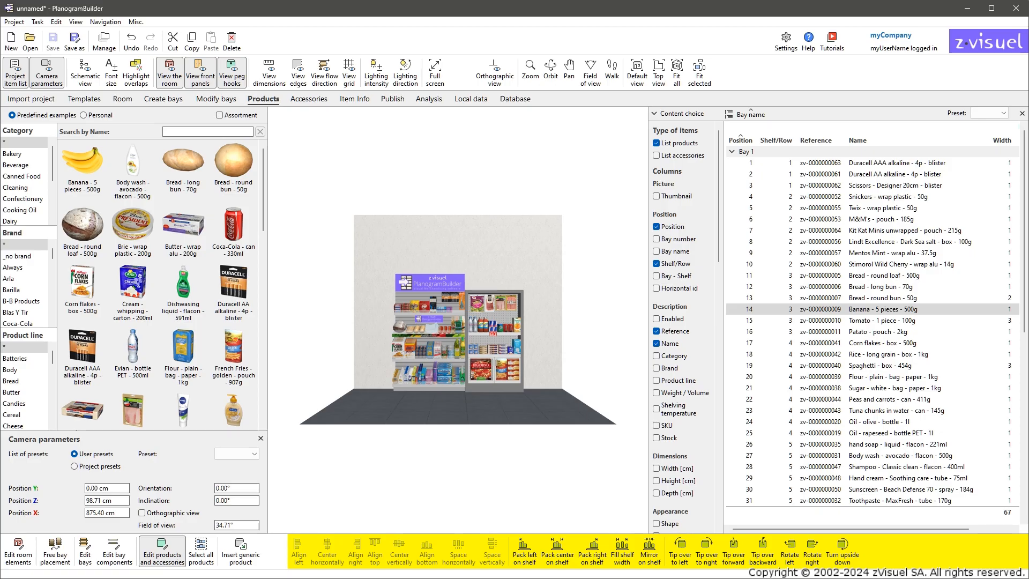
{"action": "left_click", "coordinate": [785, 38]}
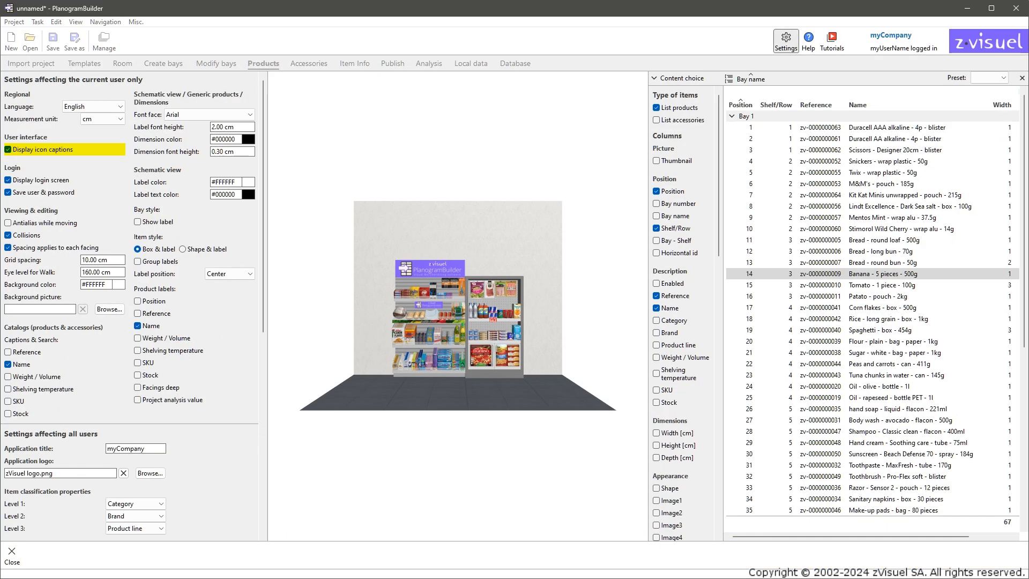
{"action": "left_click", "coordinate": [9, 149]}
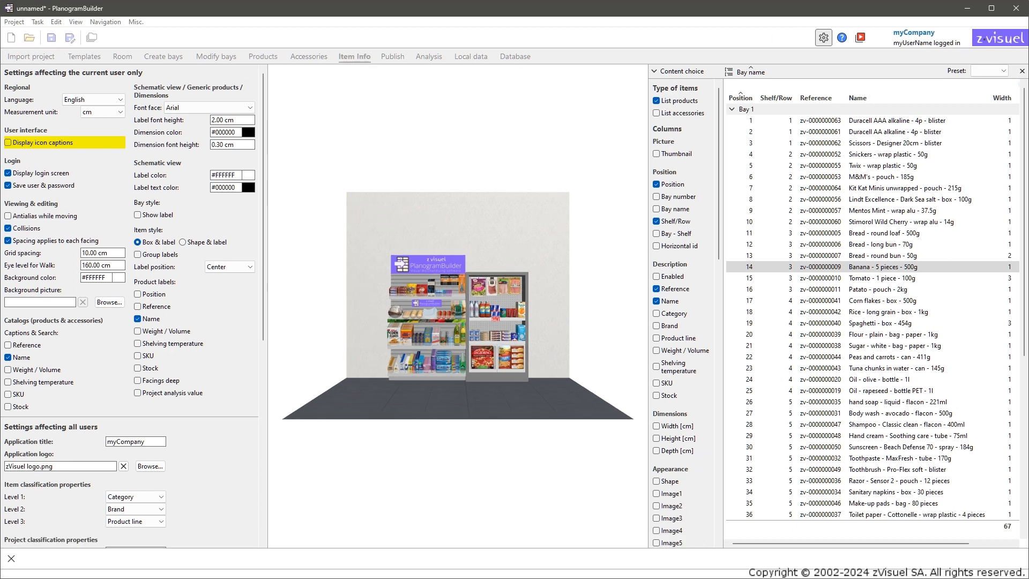